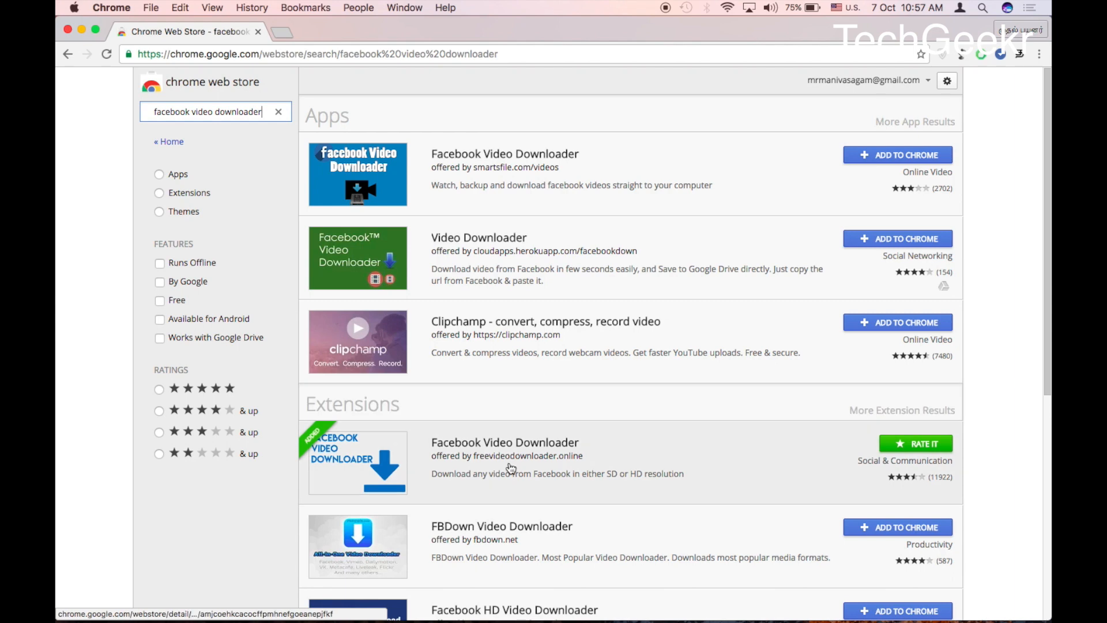
Show the Facebook Video Downloader popup from the toolbar icon, reporting no videos detected
scroll("down", 3)
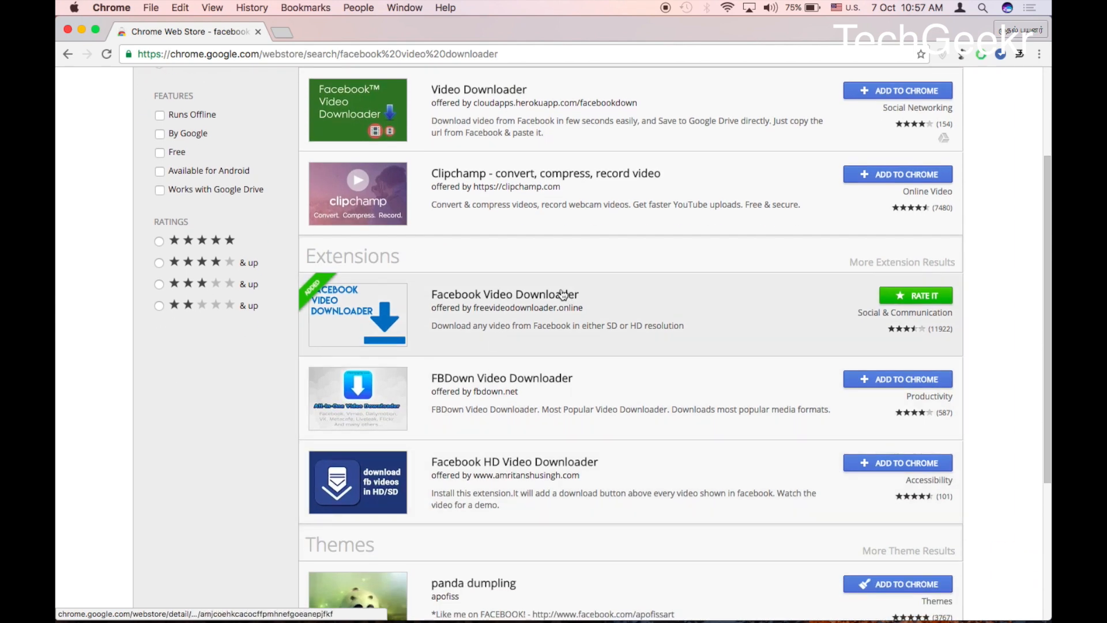
mouse_move(631, 158)
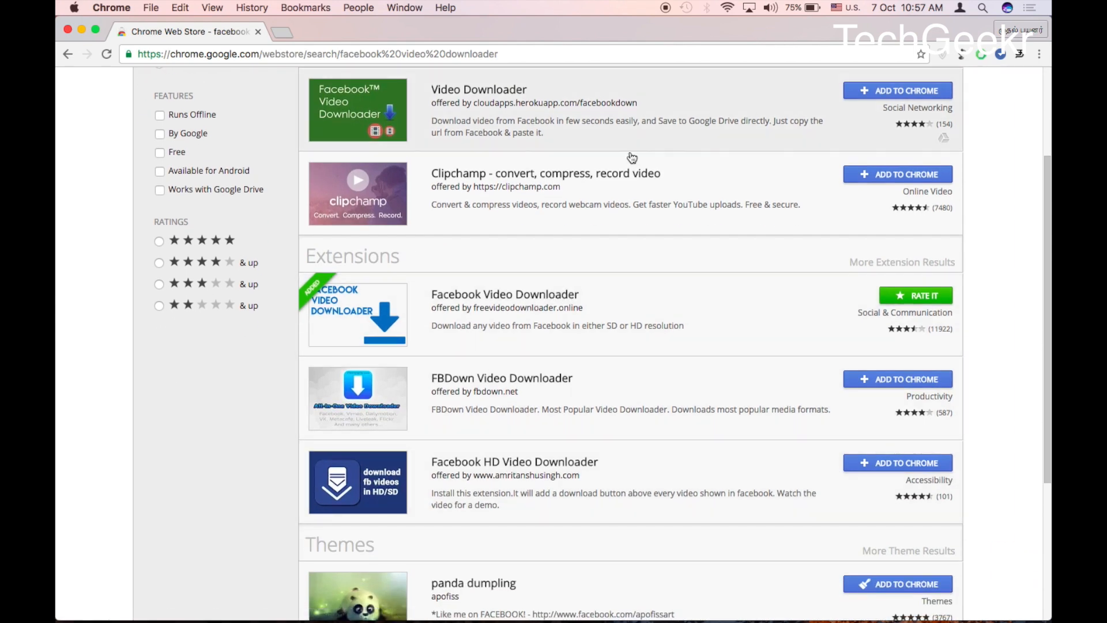
mouse_move(737, 326)
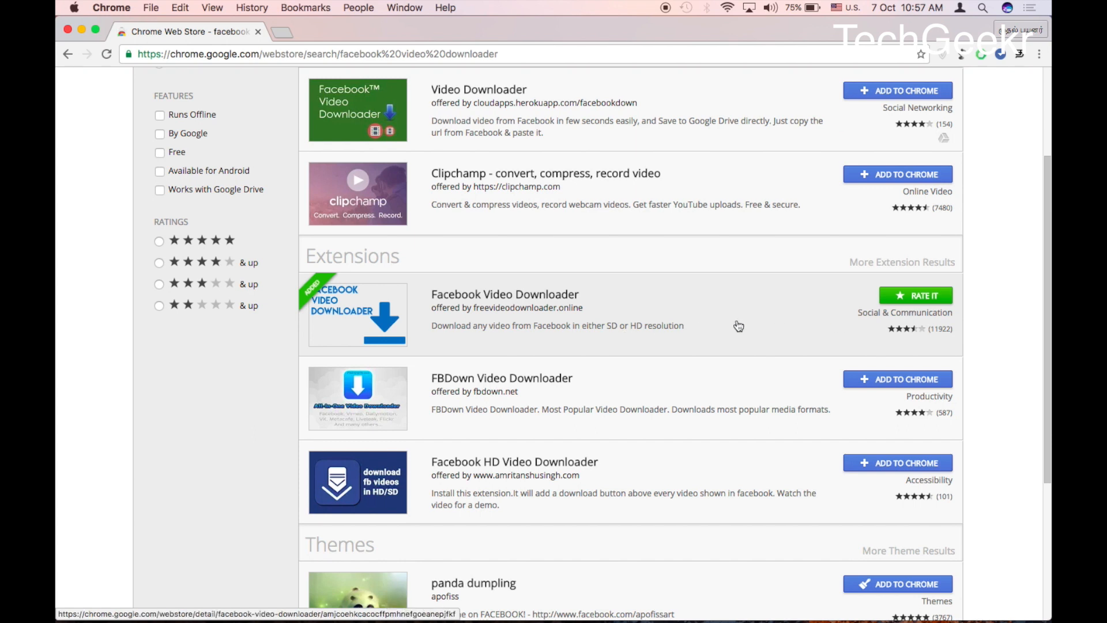
mouse_move(897, 352)
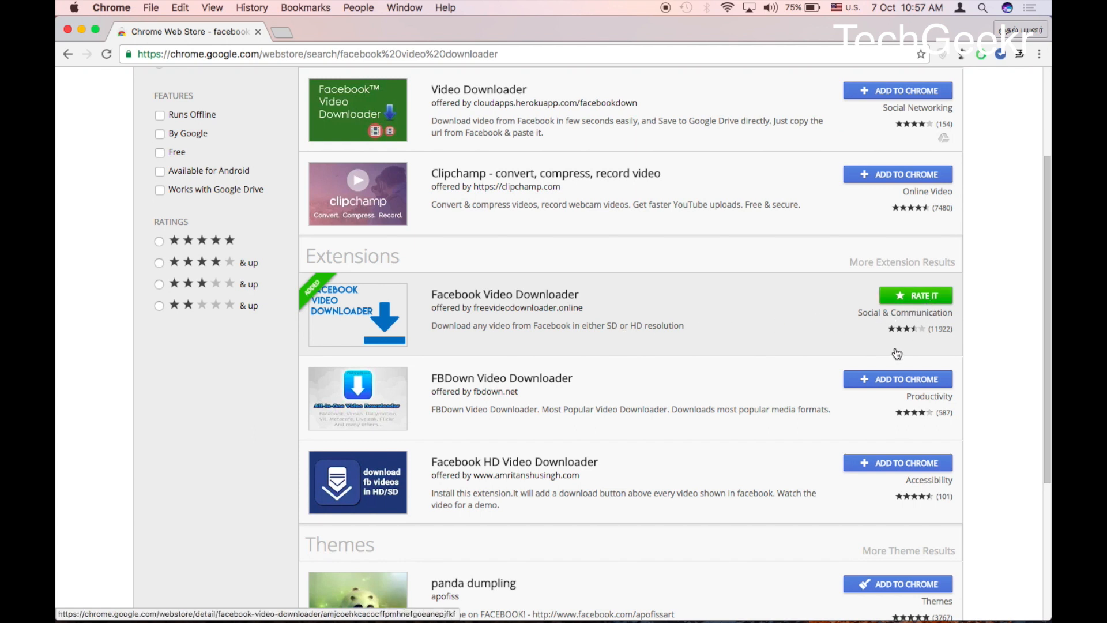
mouse_move(974, 223)
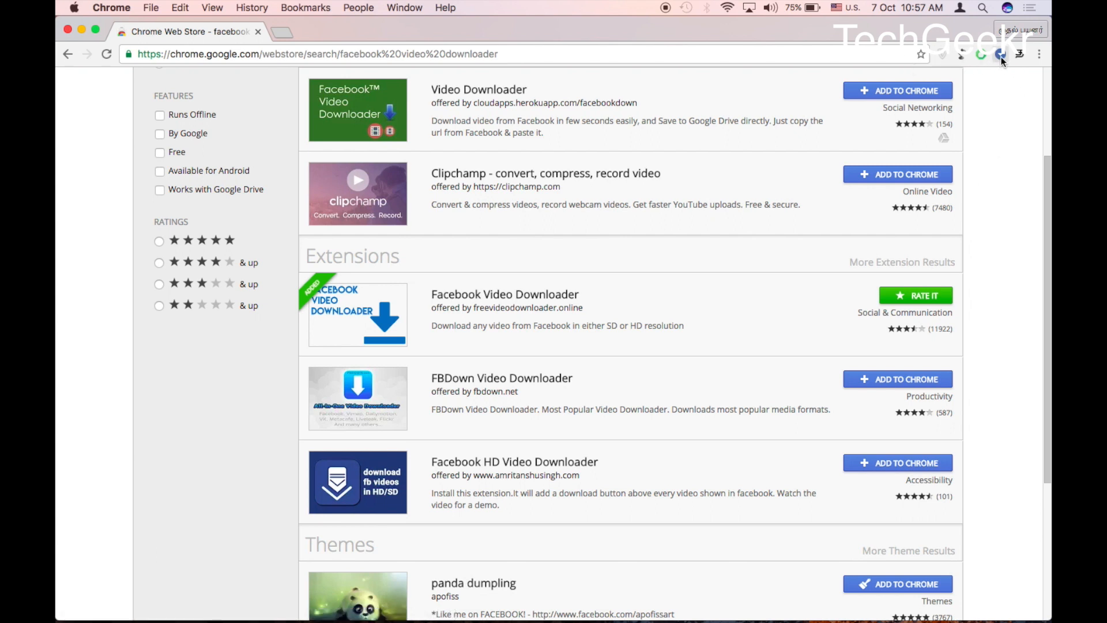
left_click(1001, 54)
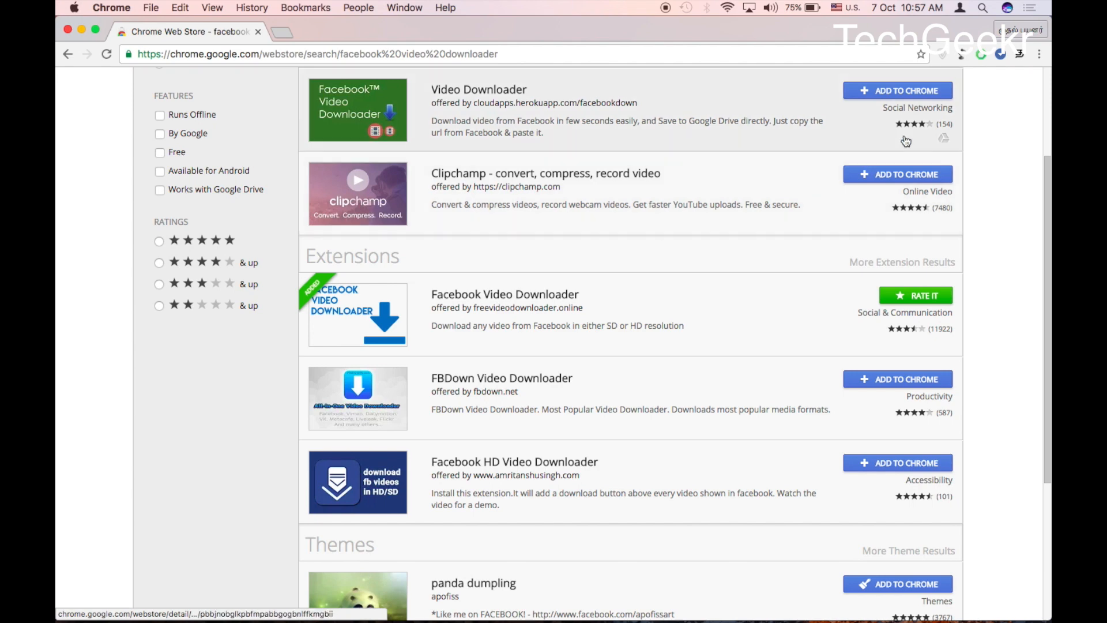
left_click(1001, 54)
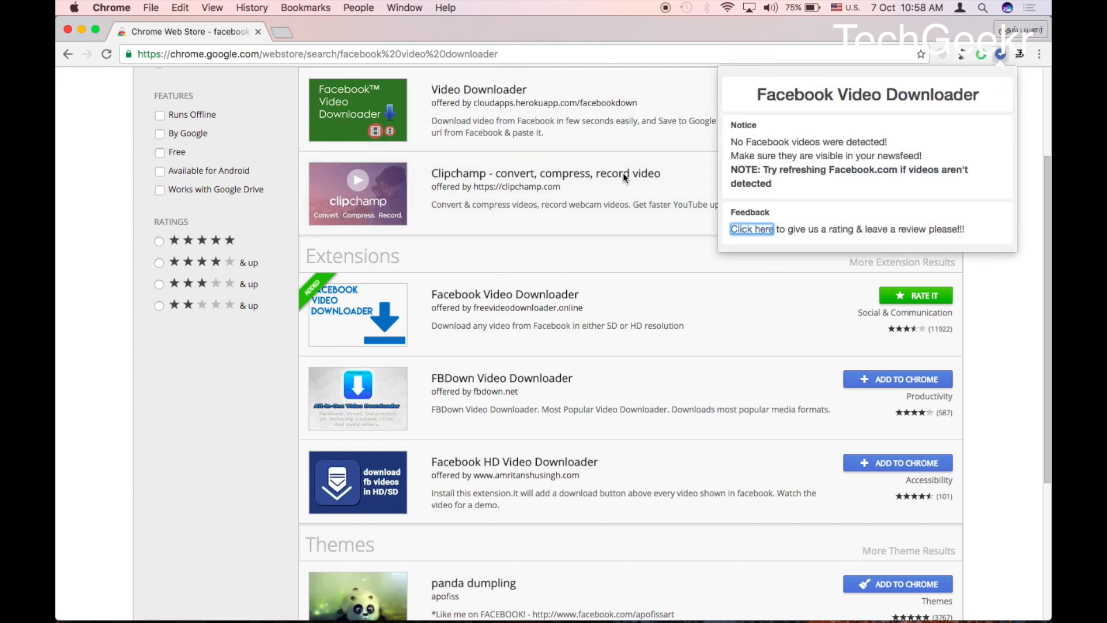
mouse_move(798, 126)
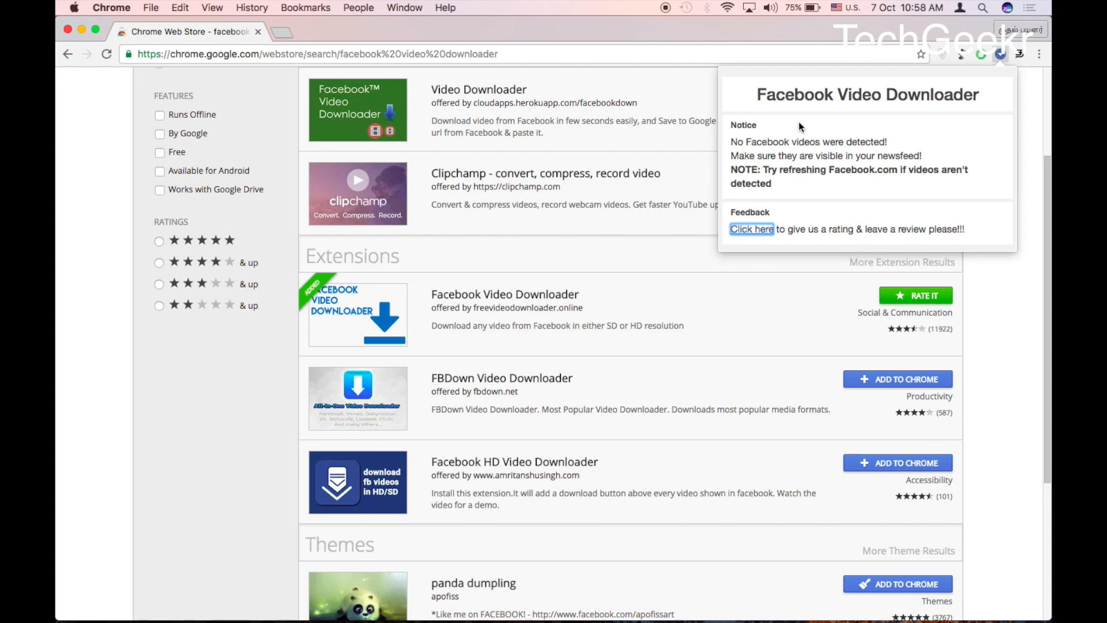
mouse_move(735, 411)
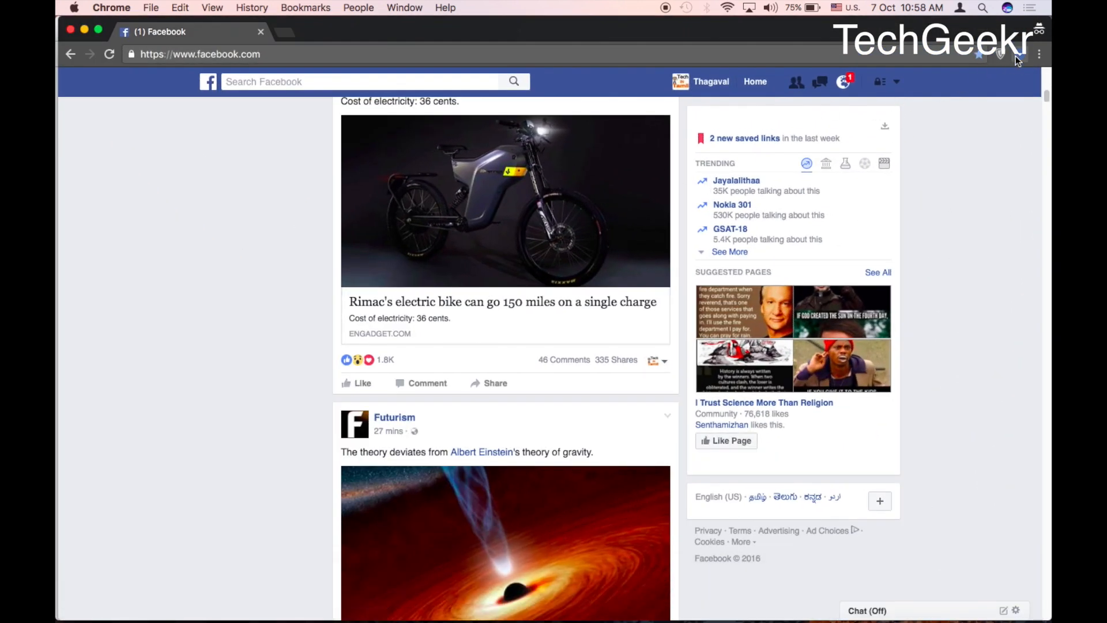
List the detected feed videos with their Download SD and HD buttons and sizes
left_click(1001, 55)
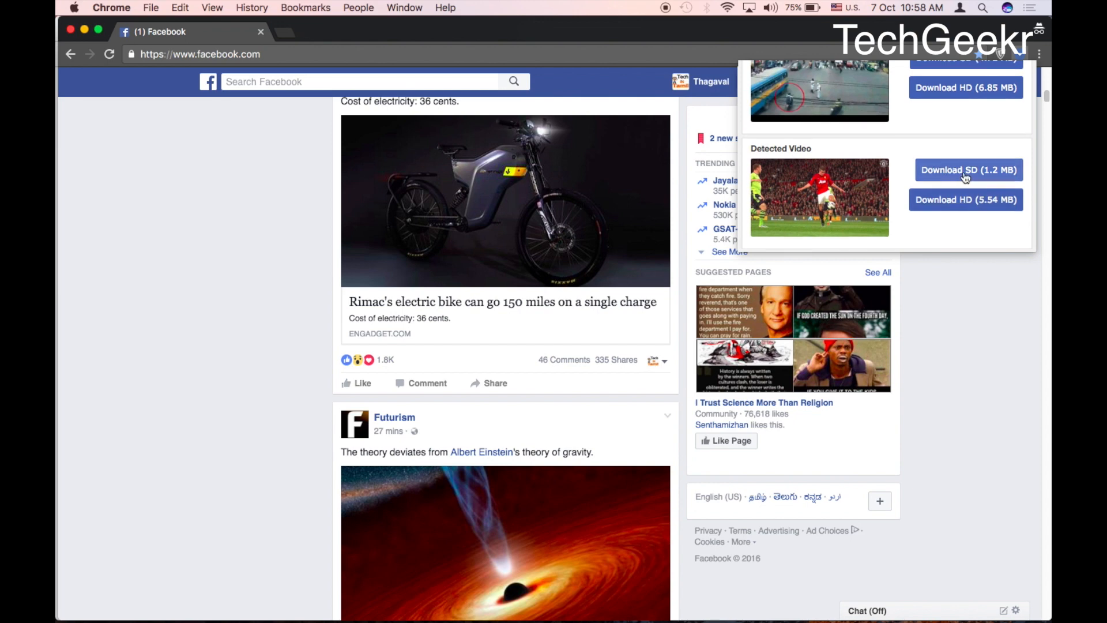
mouse_move(851, 189)
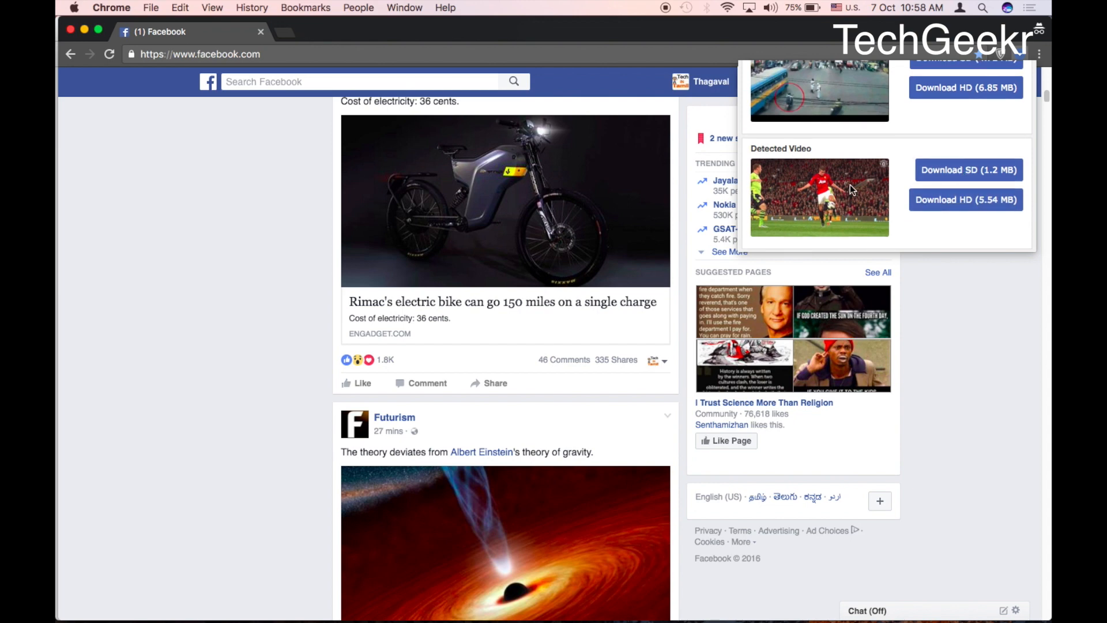
mouse_move(980, 180)
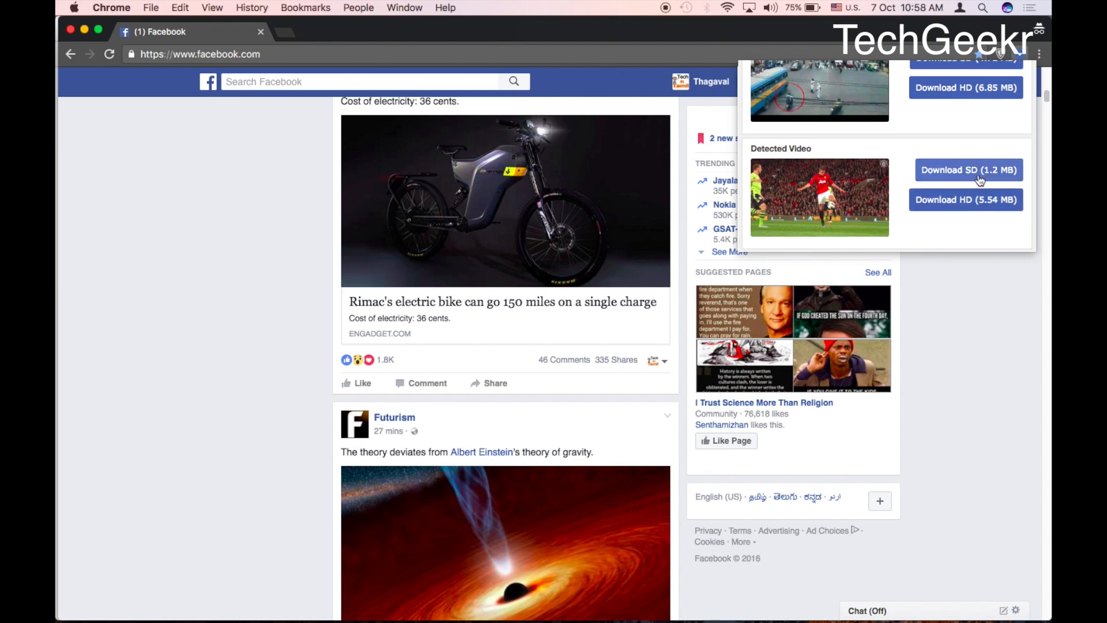
mouse_move(968, 181)
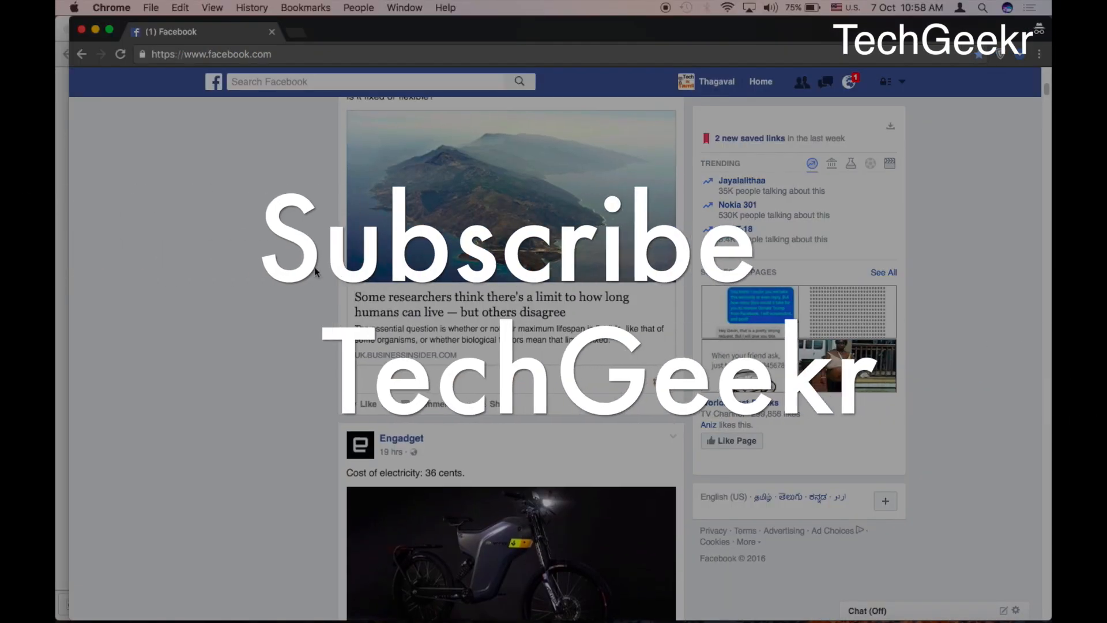
Dismiss the downloader popup and scroll further down the news feed
scroll("down", 3)
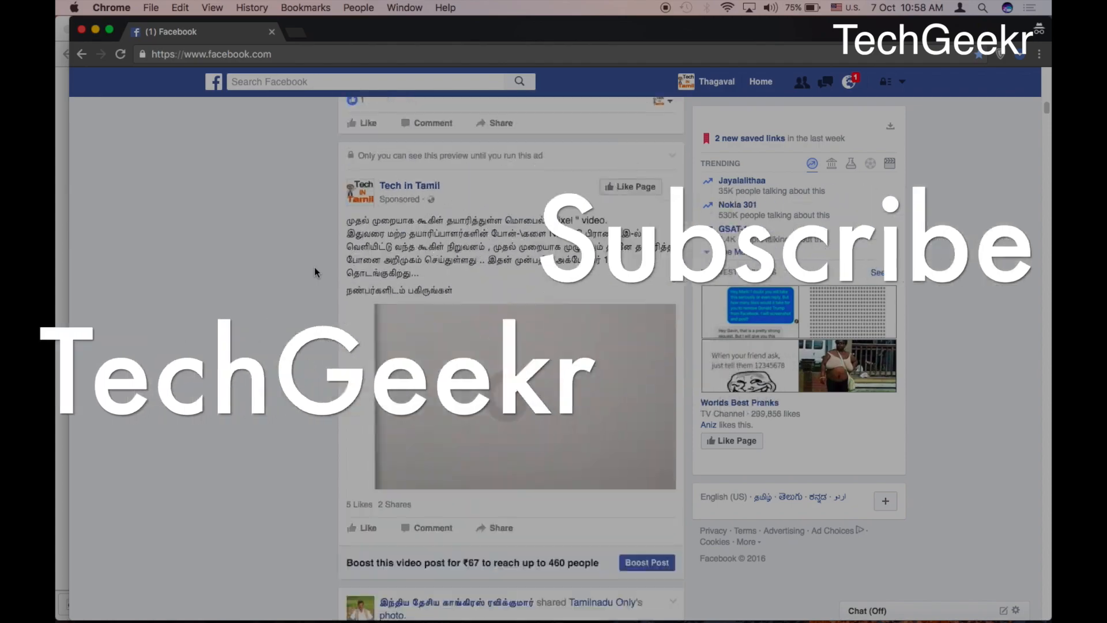